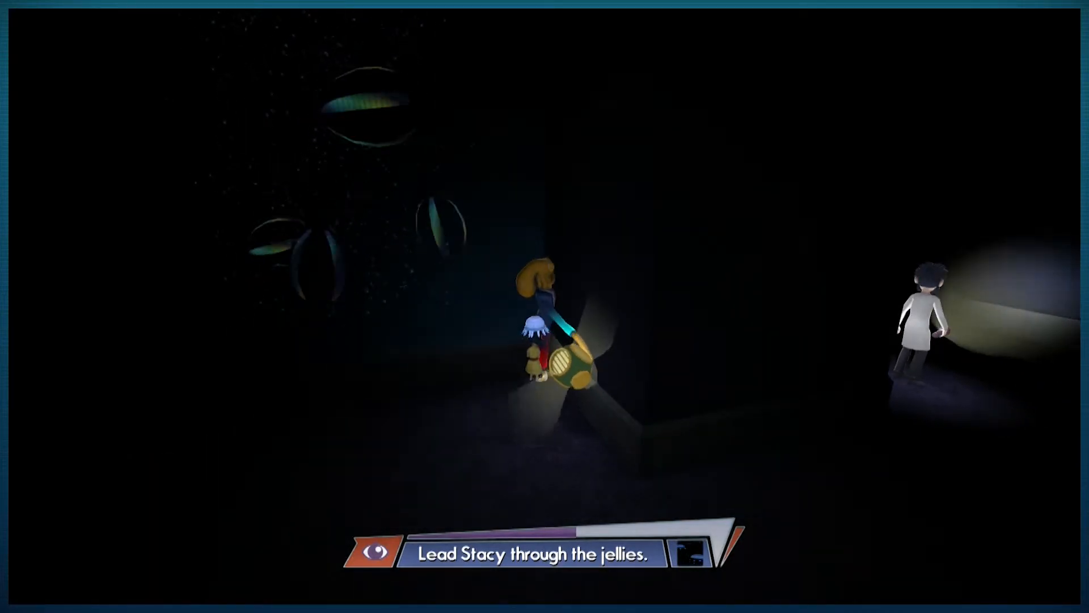
# Pause and reload the last checkpoint in The Deep Sea level
pyautogui.press('Escape')
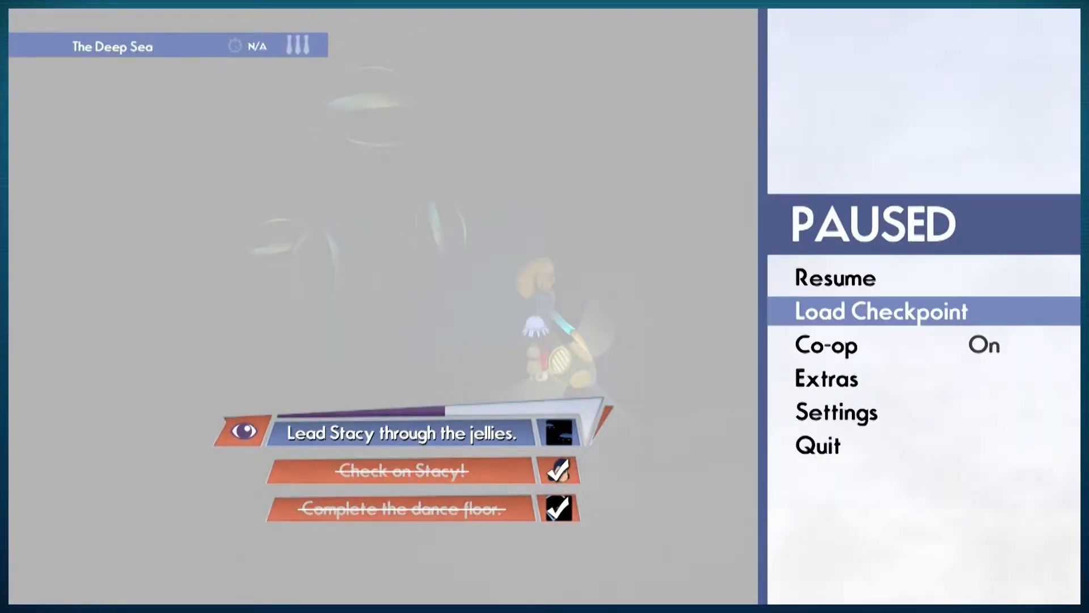
pyautogui.click(881, 311)
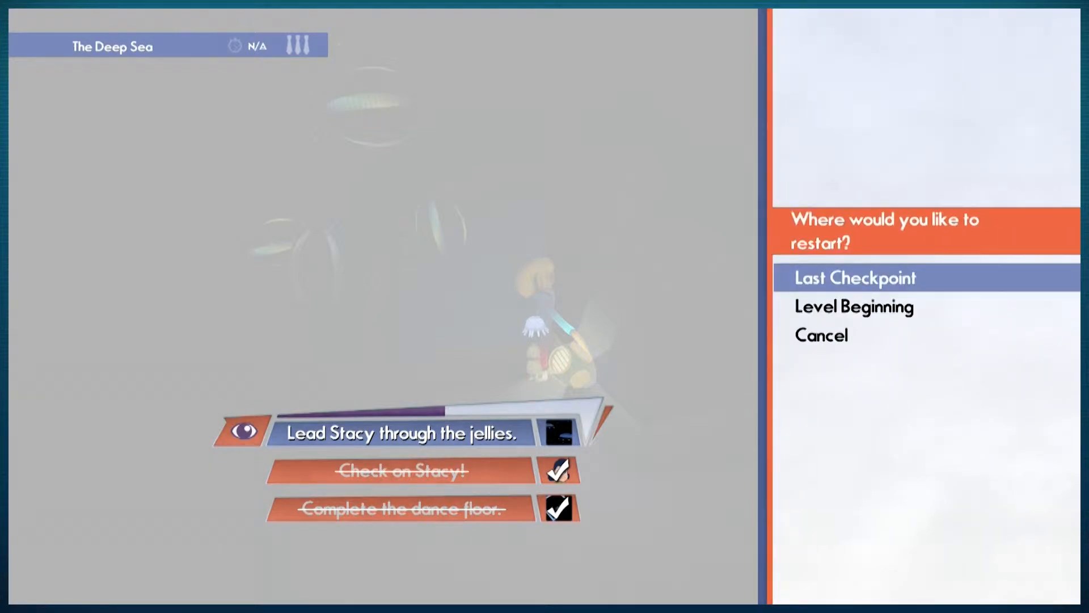
pyautogui.click(853, 278)
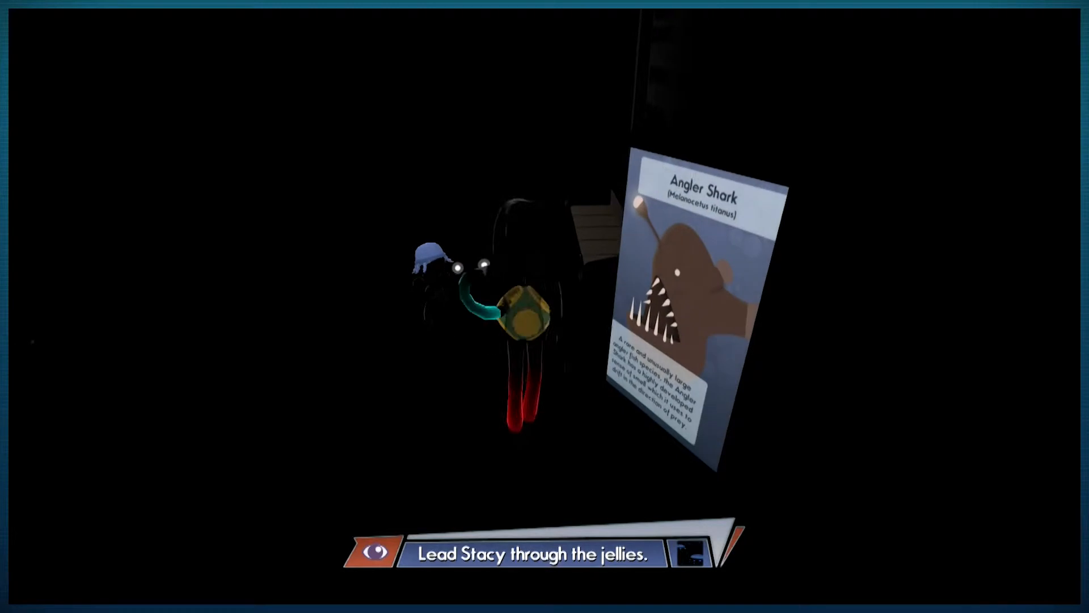